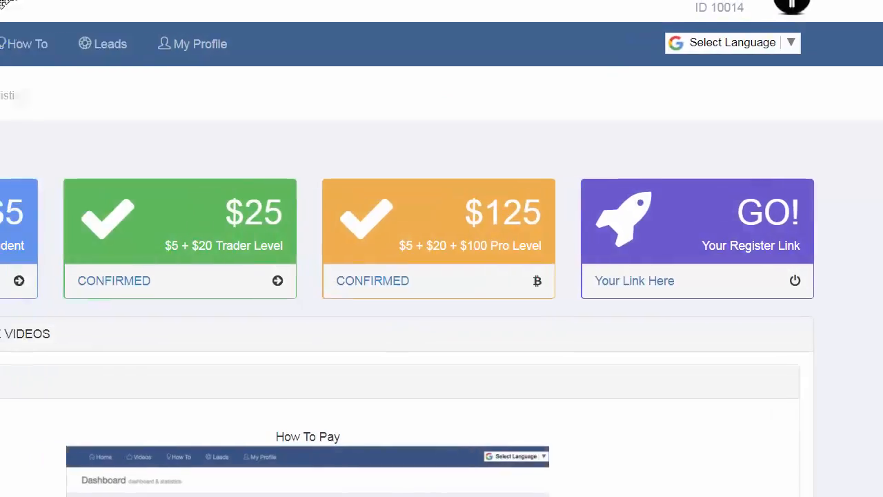
- Scroll to the $5 Funding Line's $5 Volume and Escrow figures
{"action": "scroll", "scroll_direction": "up", "scroll_amount": 3}
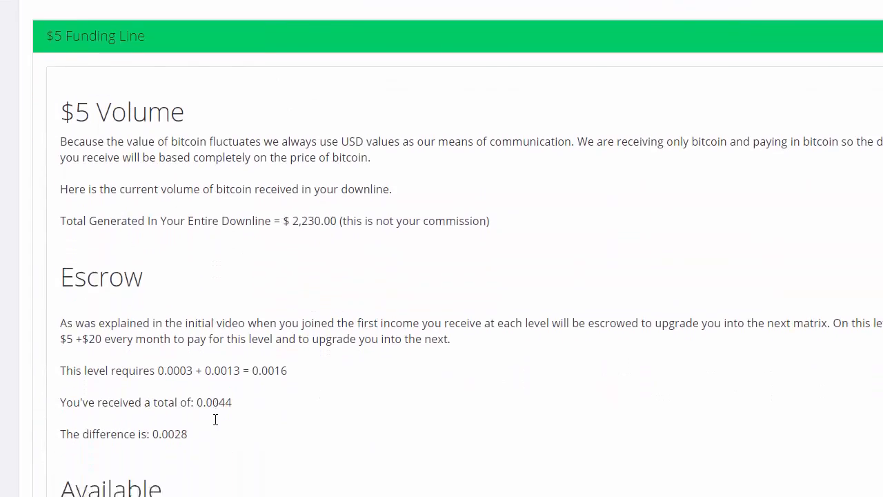
- Scroll through the $20 and $100 Funding Lines to show their withdrawable totals
{"action": "scroll", "scroll_direction": "down", "scroll_amount": 3}
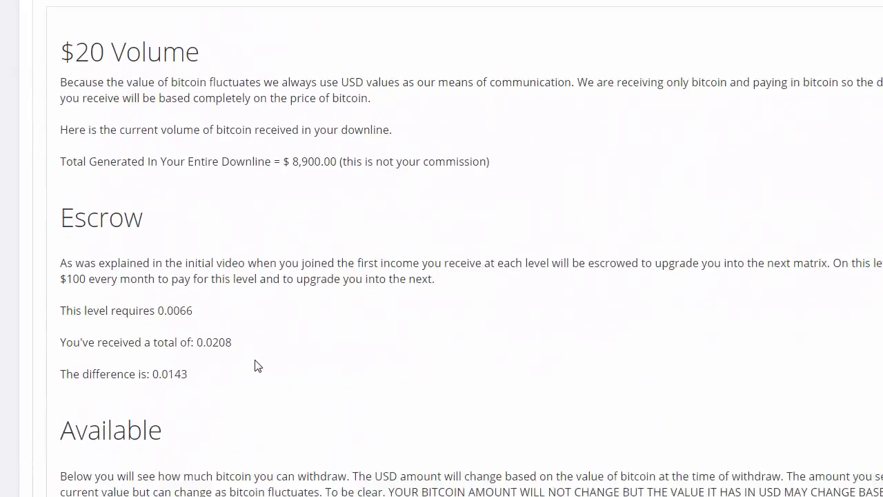
{"action": "scroll", "scroll_direction": "down", "scroll_amount": 3}
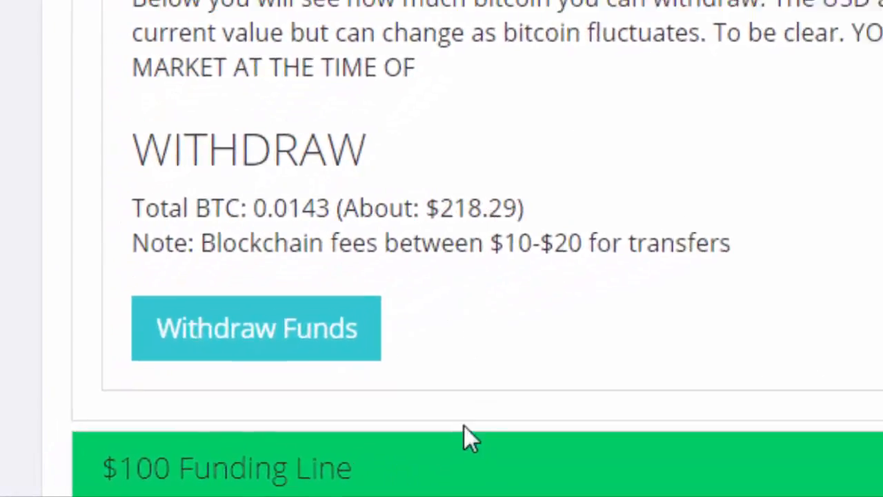
{"action": "scroll", "scroll_direction": "up", "scroll_amount": 3}
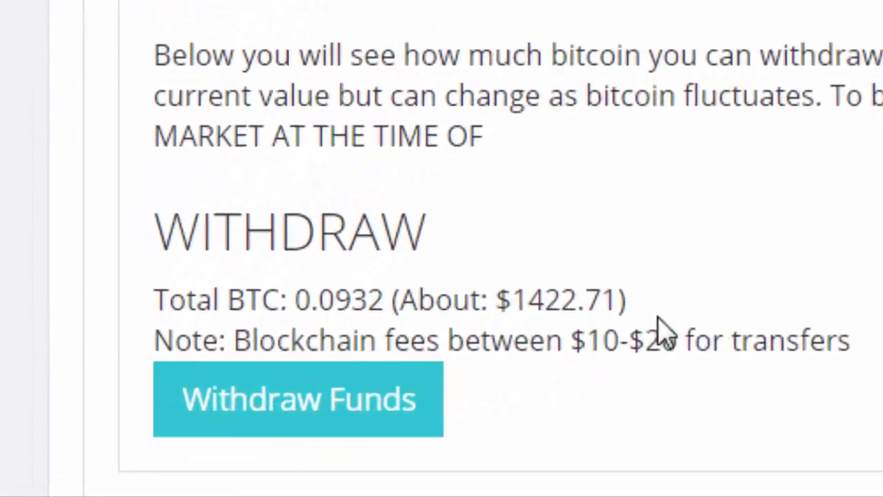
{"action": "mouse_move", "coordinate": [662, 331]}
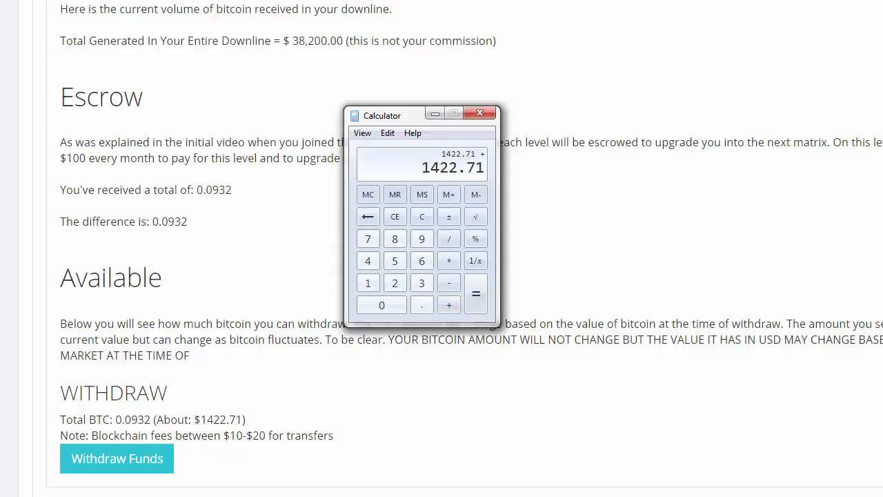
- Add 218.29 and 42.45 to 1422.71 in Calculator for a total of 1683.45
{"action": "left_click", "coordinate": [395, 239]}
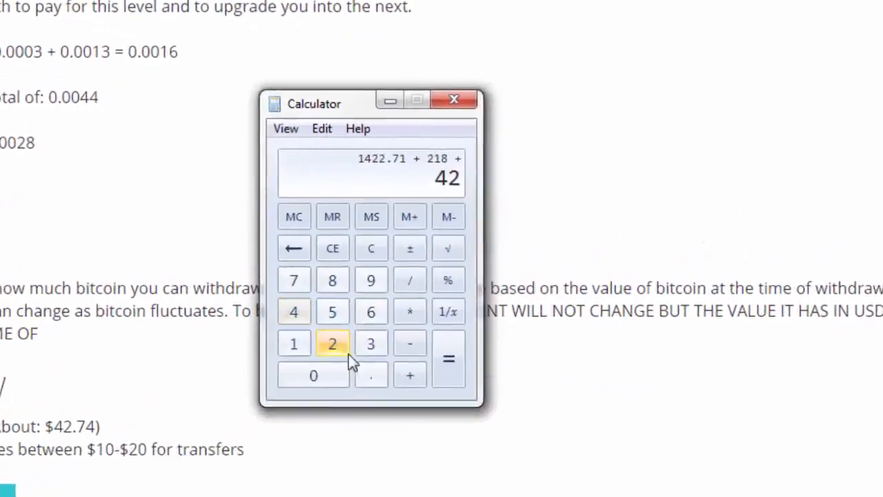
{"action": "left_click", "coordinate": [448, 359]}
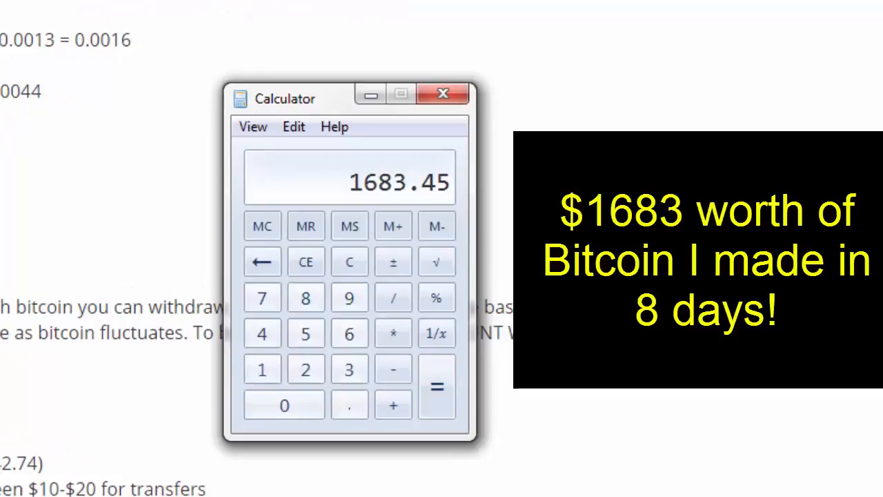
{"action": "left_click", "coordinate": [443, 93]}
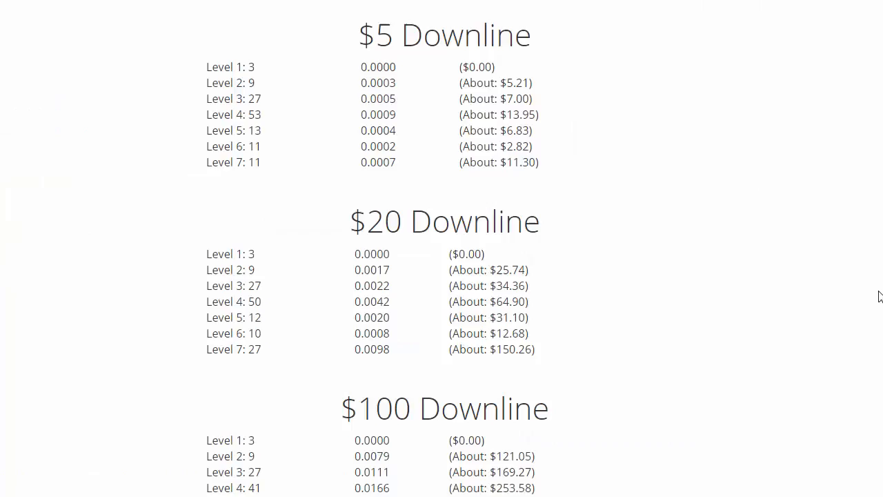
{"action": "mouse_move", "coordinate": [407, 130]}
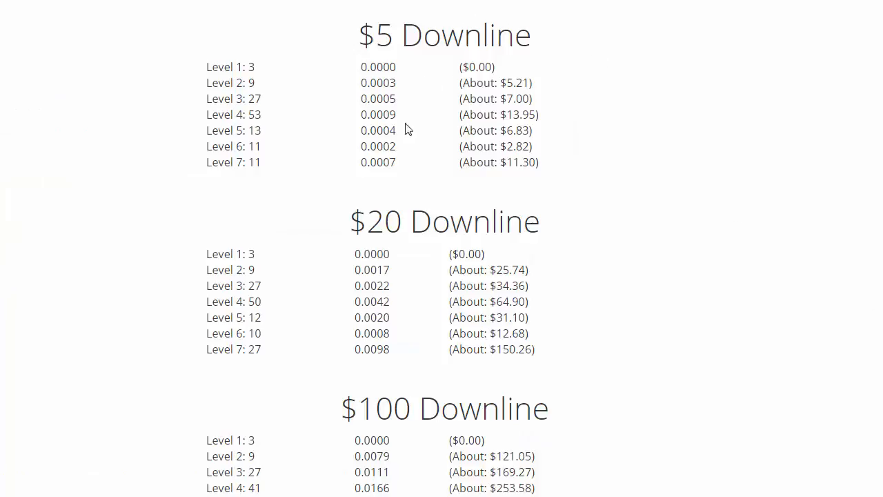
{"action": "mouse_move", "coordinate": [610, 329]}
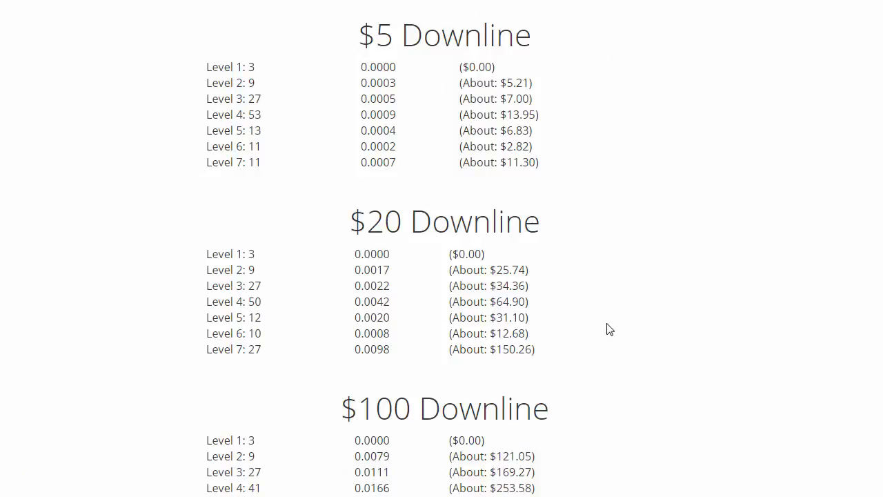
{"action": "mouse_move", "coordinate": [869, 58]}
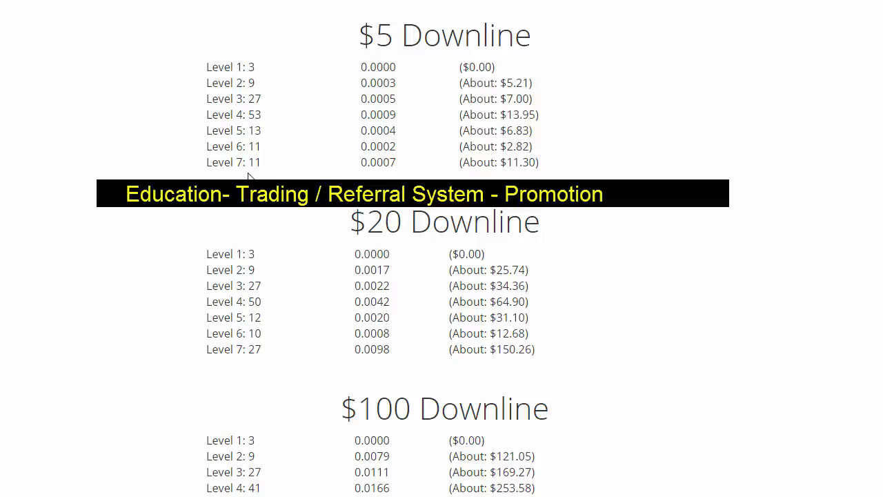
{"action": "mouse_move", "coordinate": [378, 339]}
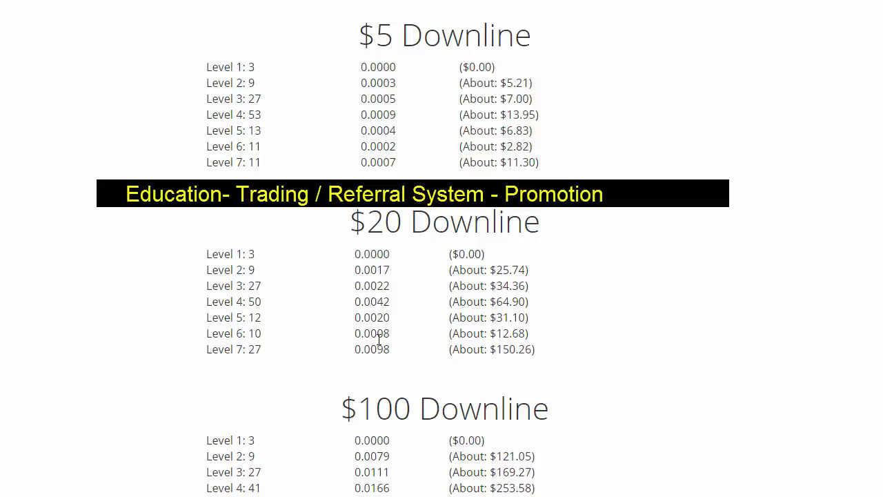
{"action": "mouse_move", "coordinate": [358, 142]}
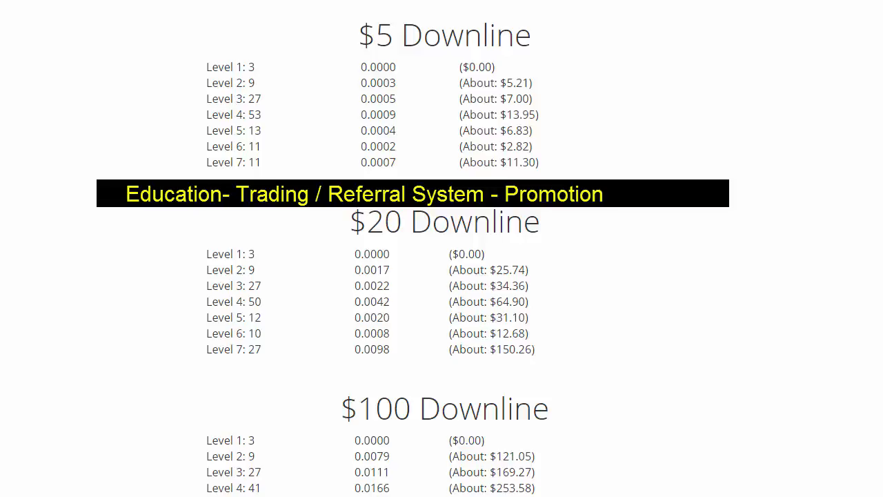
{"action": "mouse_move", "coordinate": [877, 490]}
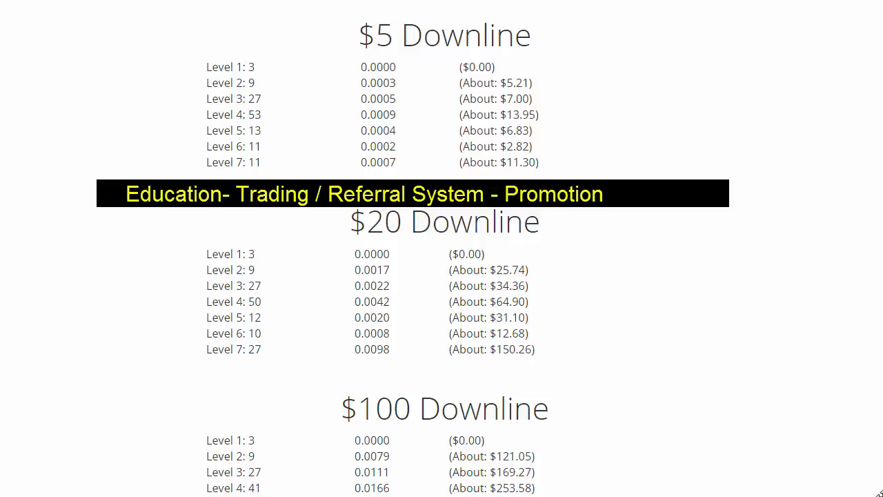
- Scroll down until $100 Downline Levels 1 through 7 ($738.79) are visible
{"action": "scroll", "scroll_direction": "down", "scroll_amount": 3}
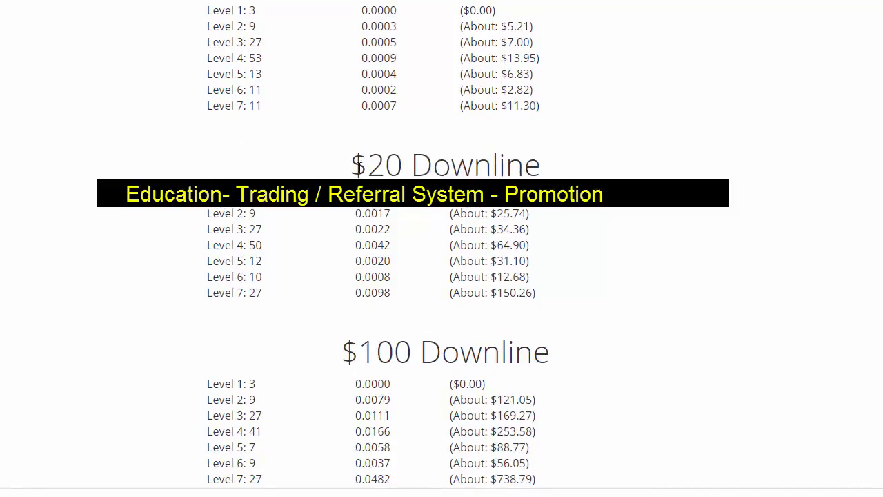
{"action": "mouse_move", "coordinate": [318, 297]}
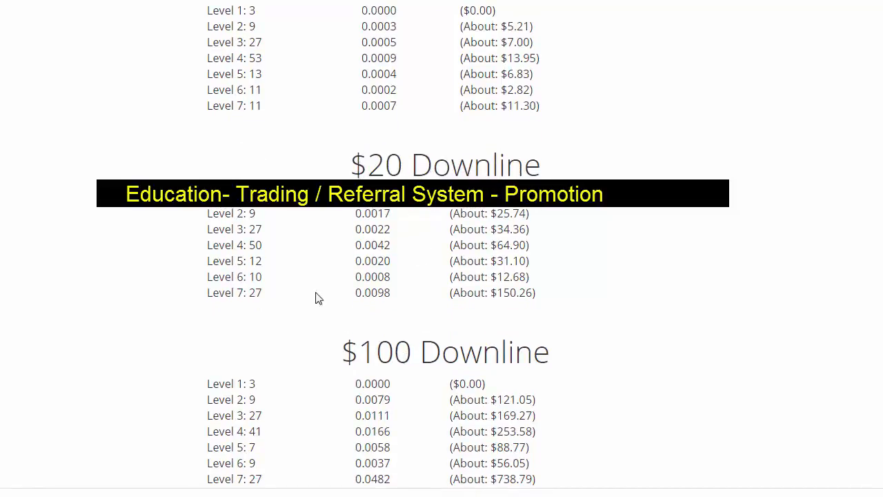
{"action": "mouse_move", "coordinate": [371, 216]}
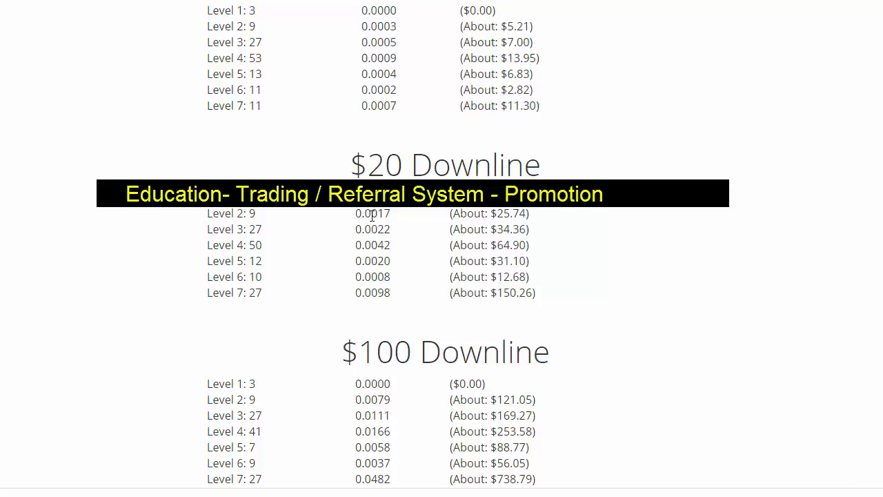
{"action": "mouse_move", "coordinate": [473, 354]}
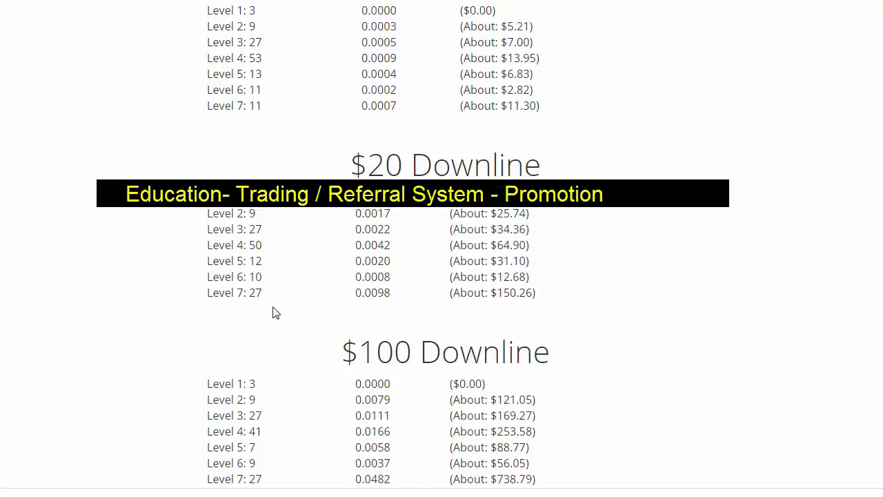
{"action": "mouse_move", "coordinate": [403, 302]}
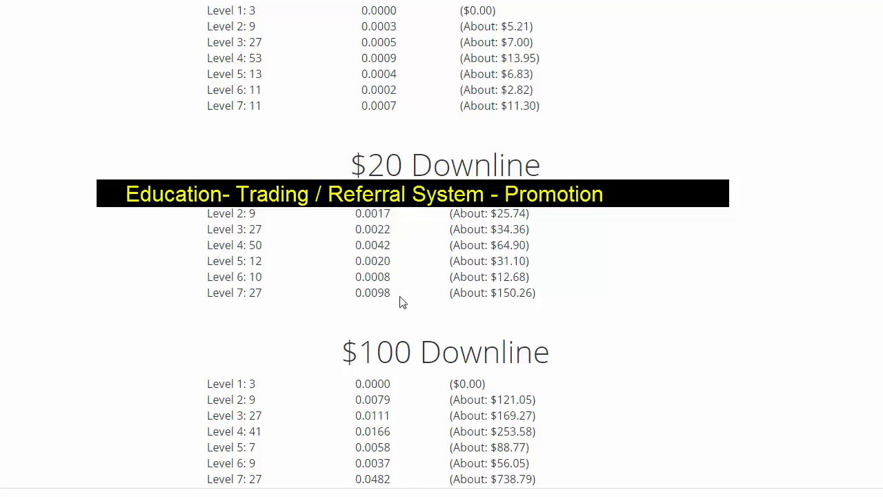
{"action": "mouse_move", "coordinate": [307, 305]}
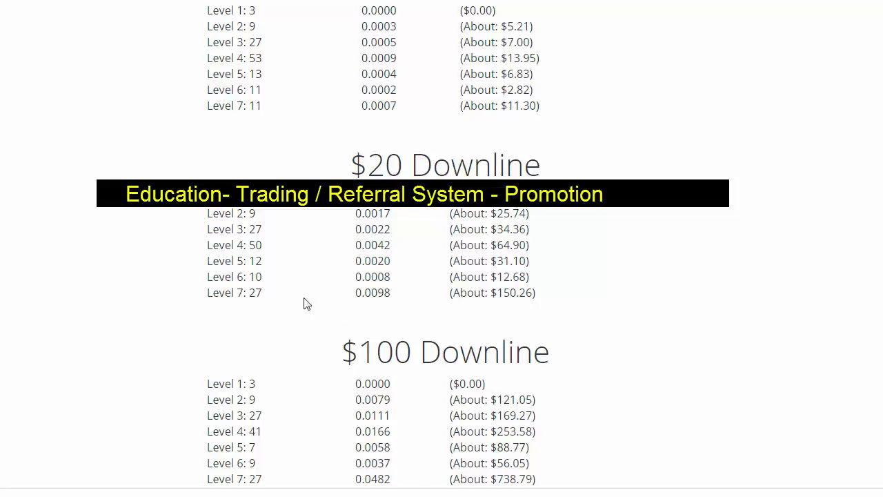
{"action": "mouse_move", "coordinate": [386, 293]}
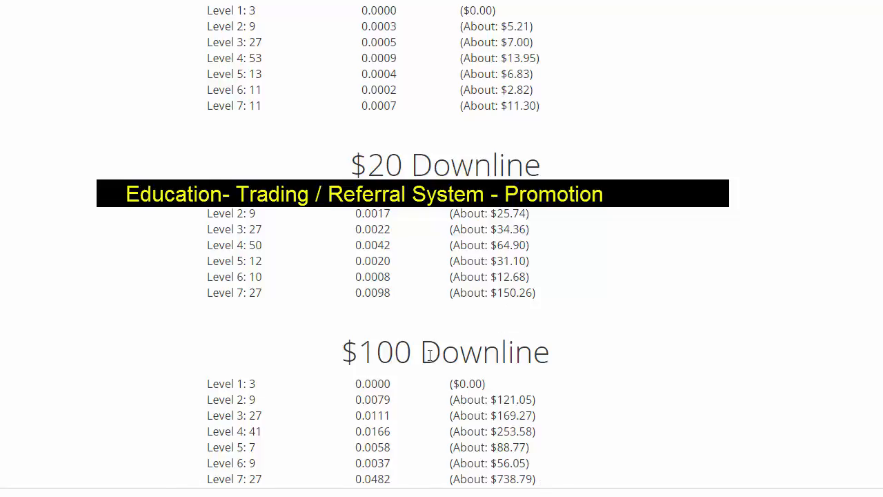
{"action": "mouse_move", "coordinate": [404, 404]}
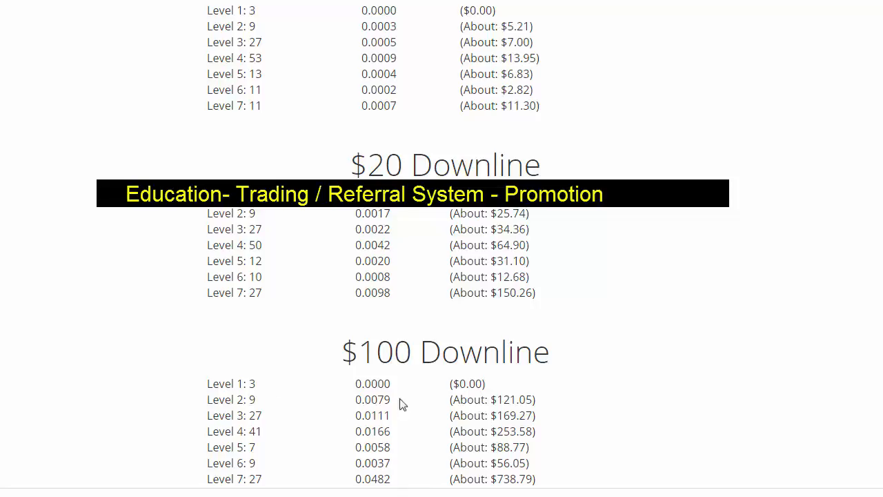
{"action": "mouse_move", "coordinate": [521, 404]}
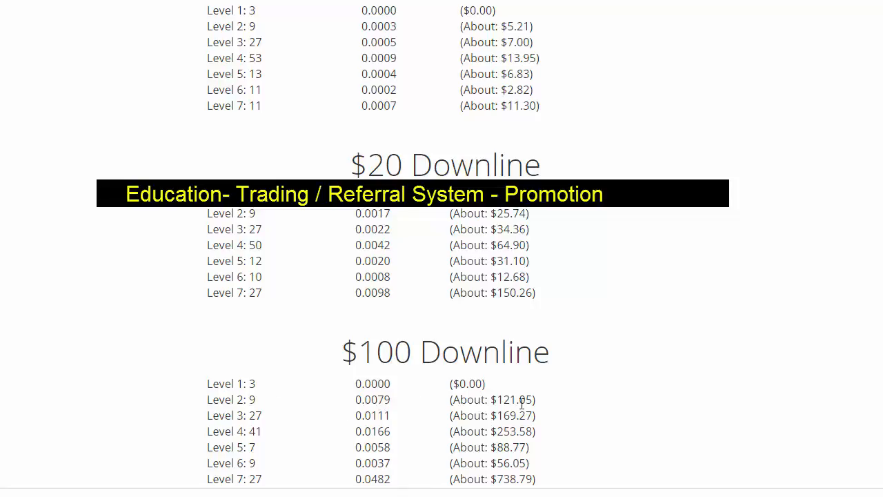
{"action": "mouse_move", "coordinate": [559, 409]}
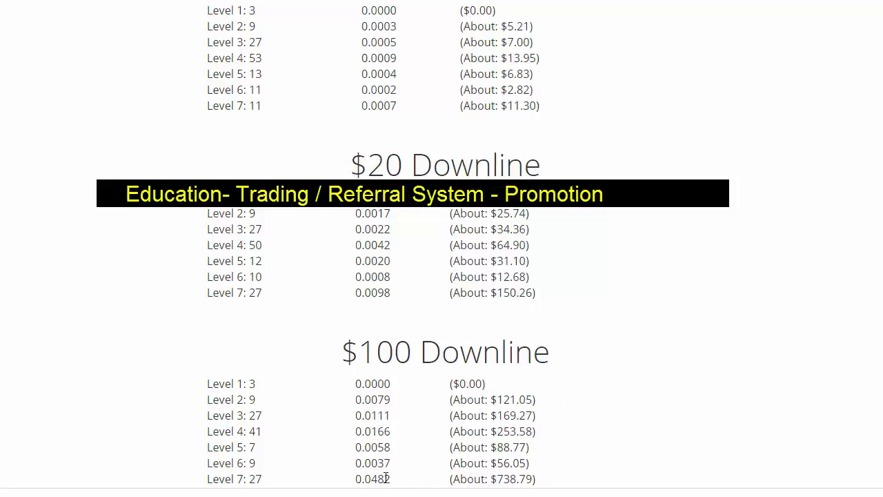
{"action": "mouse_move", "coordinate": [578, 489]}
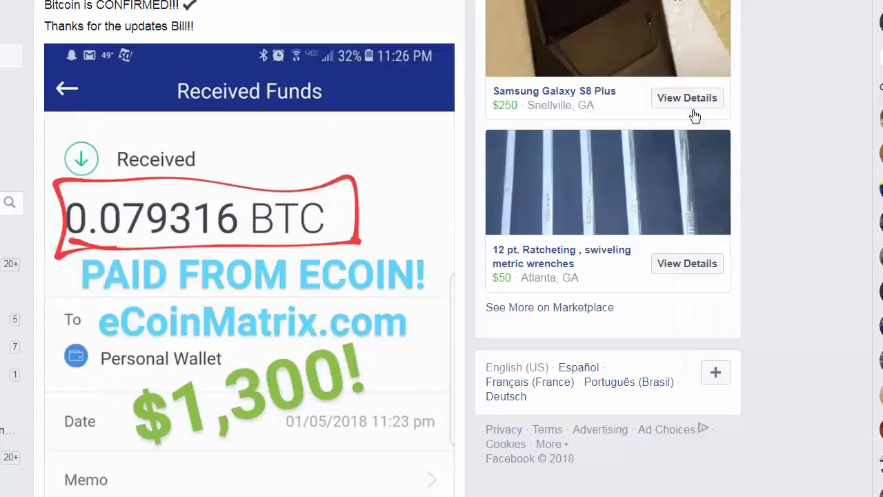
{"action": "mouse_move", "coordinate": [209, 80]}
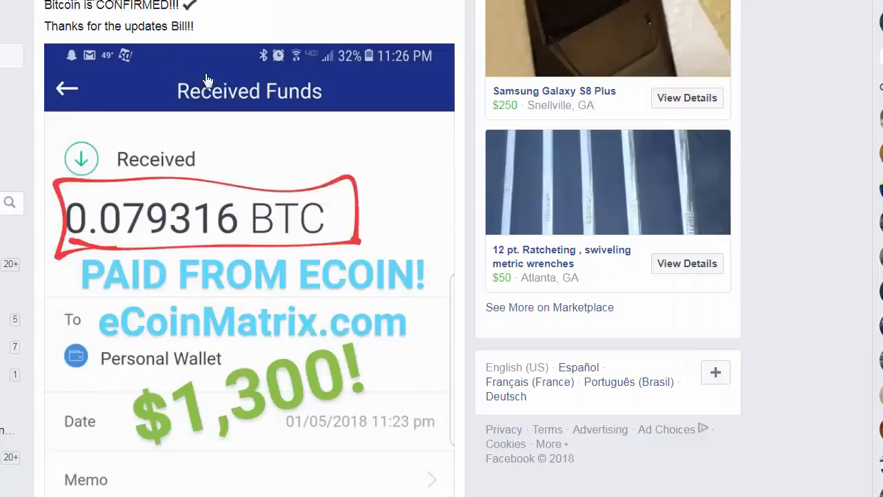
{"action": "mouse_move", "coordinate": [214, 417]}
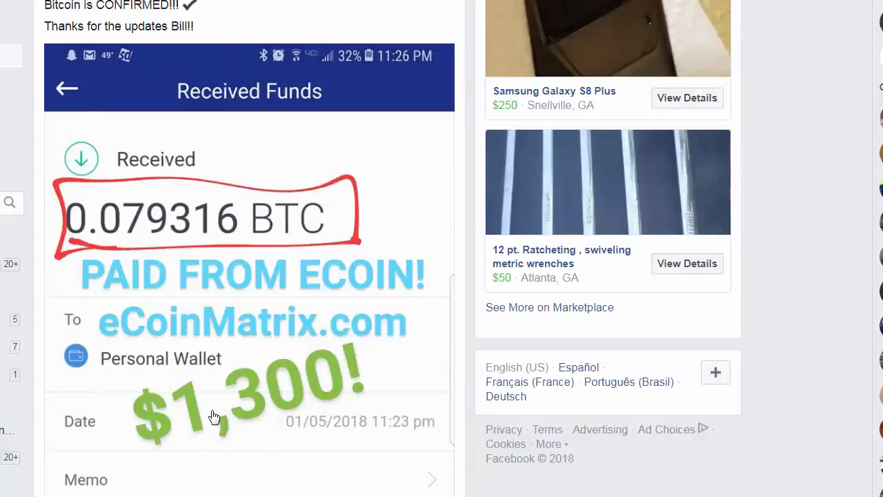
- Scroll past the 0.079316 BTC Received Funds post to the admin's 'The Bounce Happened' post
{"action": "scroll", "scroll_direction": "down", "scroll_amount": 3}
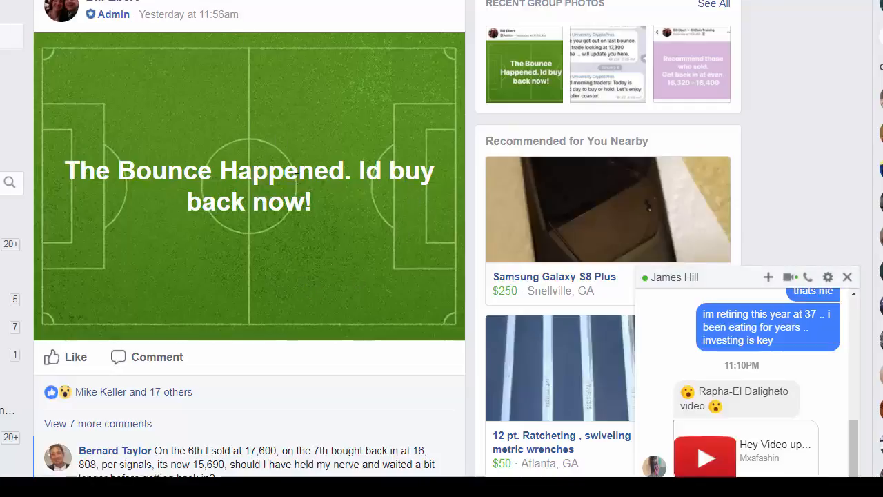
{"action": "mouse_move", "coordinate": [424, 366]}
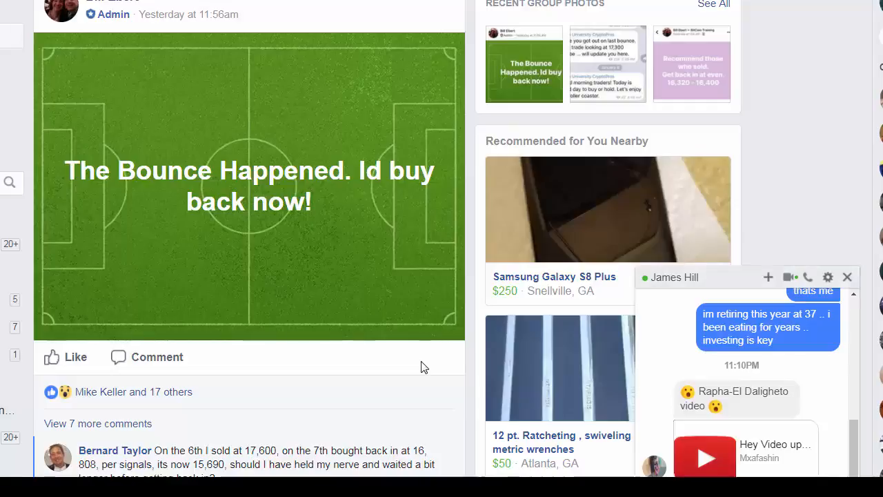
{"action": "mouse_move", "coordinate": [416, 384]}
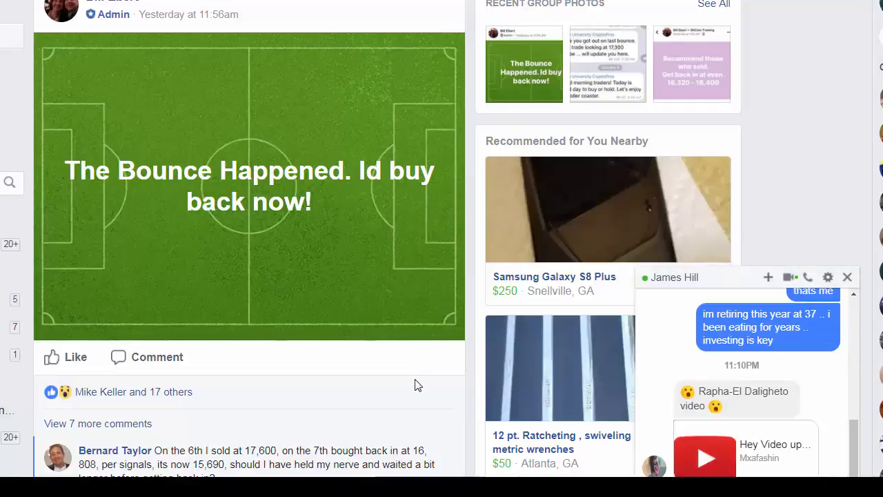